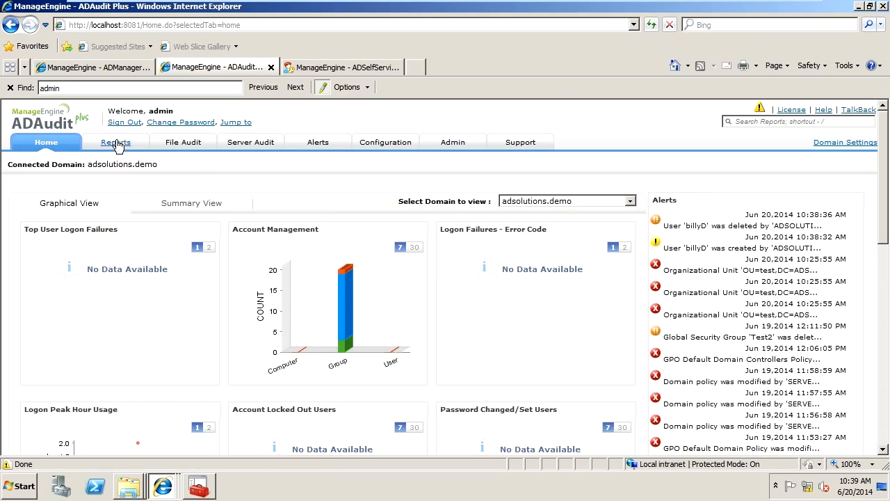
Step: Open Reports and choose Account Management > User Management for adsolutions.demo
click(114, 142)
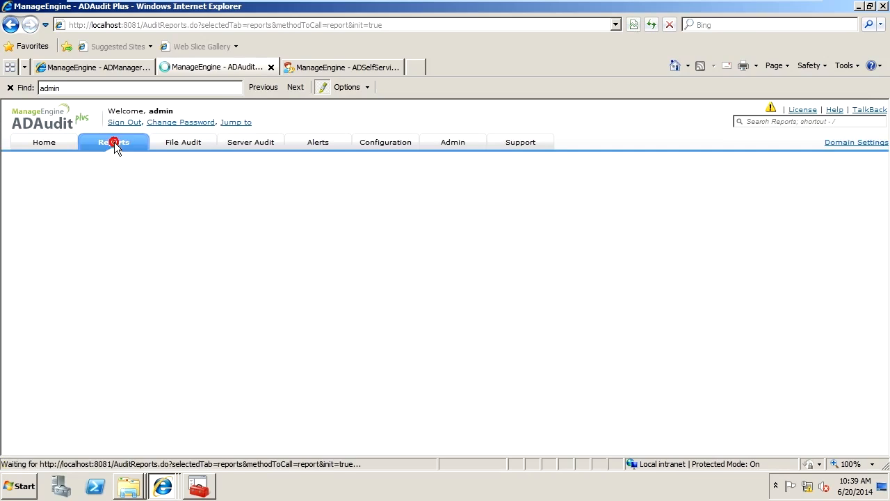
click(113, 142)
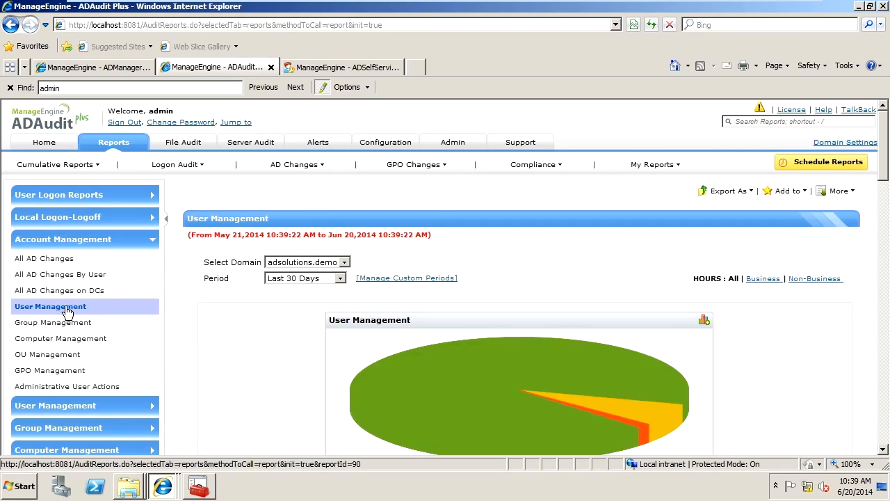
mouse_move(46, 245)
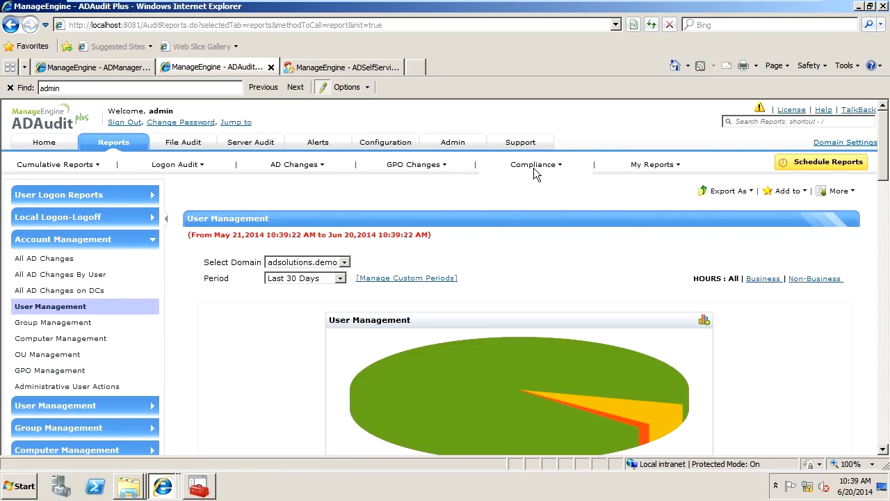
Step: Reload the User Management report from the SOX section of the Compliance reports
click(536, 164)
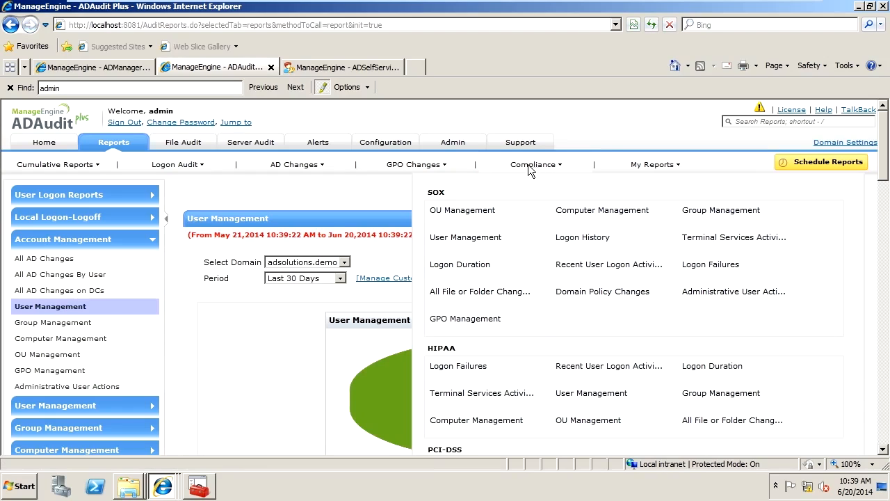
mouse_move(590, 393)
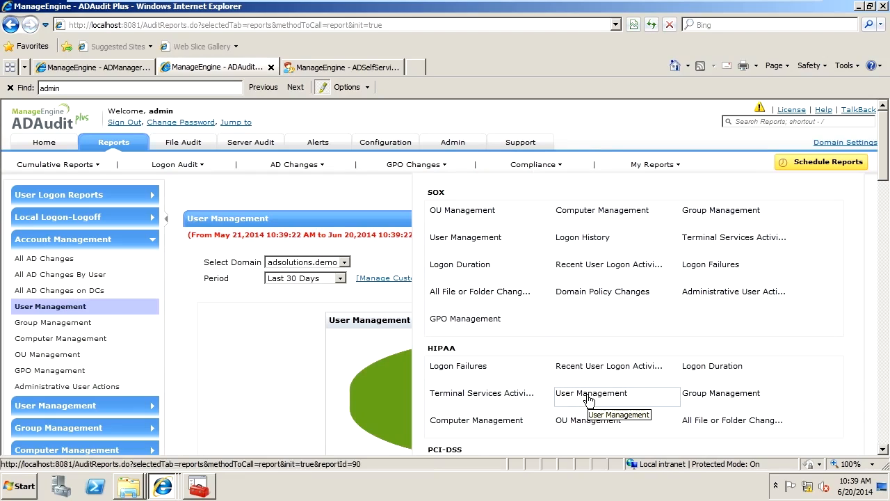
mouse_move(466, 238)
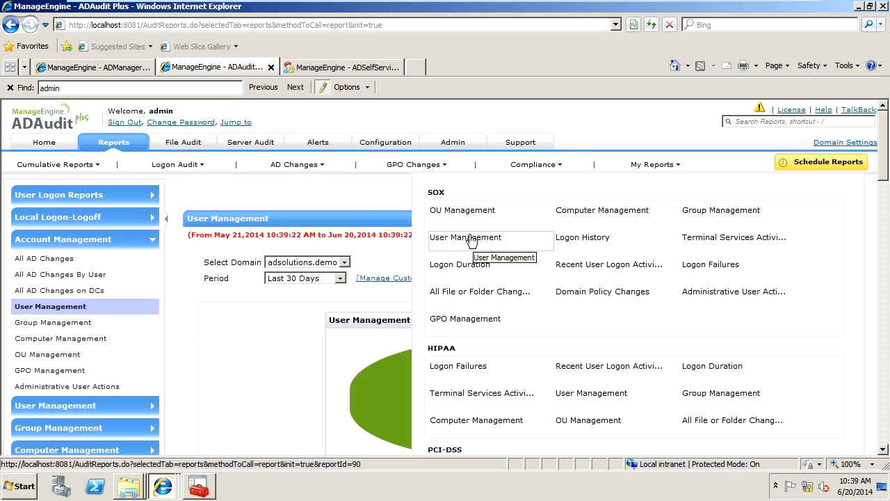
click(465, 237)
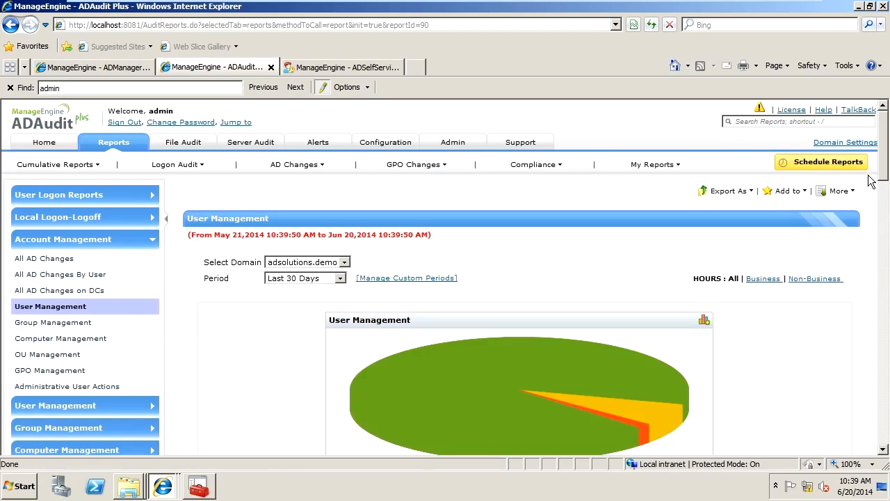
Step: Scroll past the pie chart to the table of 74 user modification events by derek
scroll(down, 3)
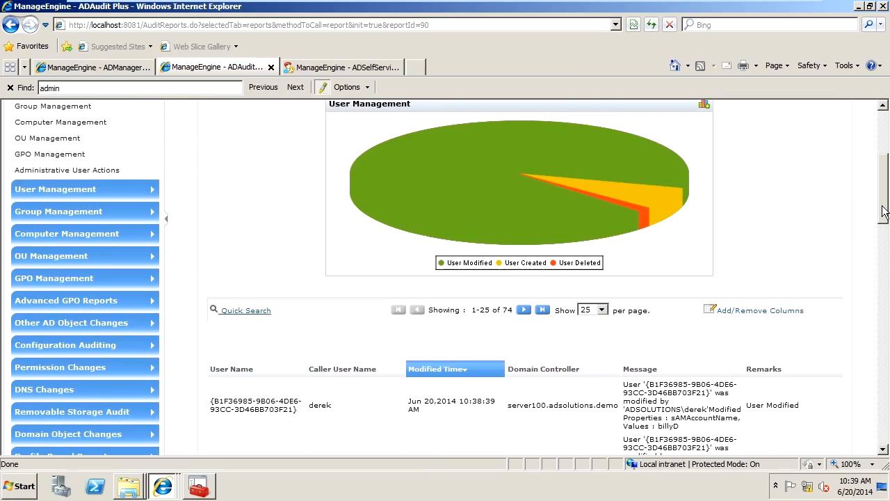
scroll(up, 3)
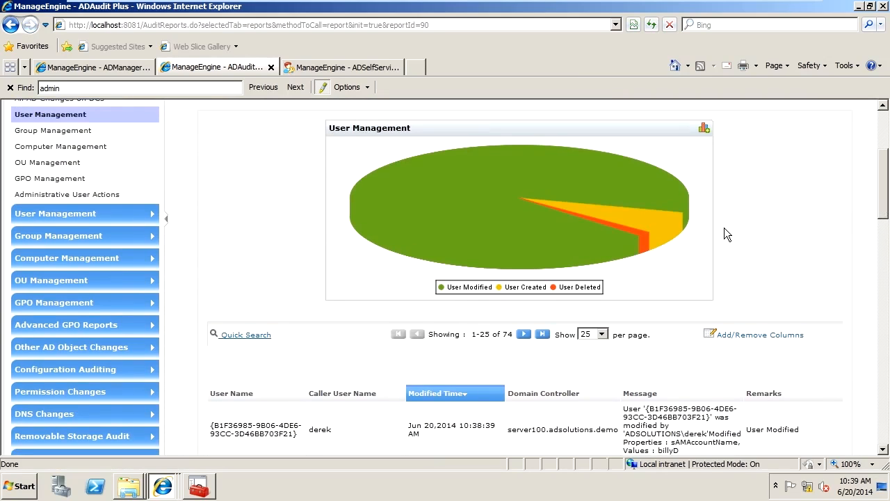
scroll(up, 3)
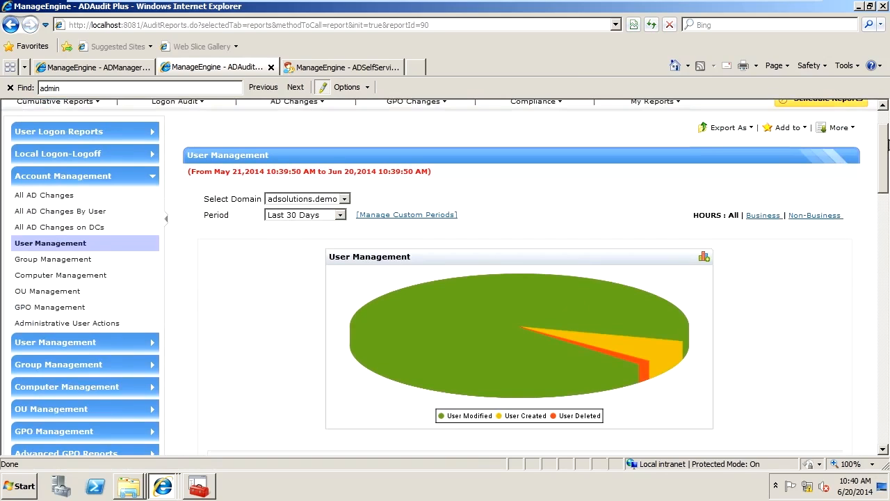
scroll(down, 3)
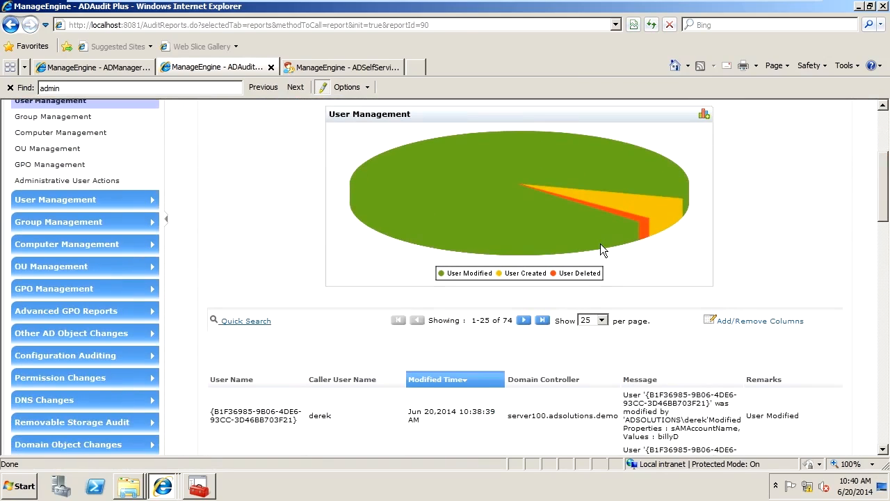
mouse_move(479, 279)
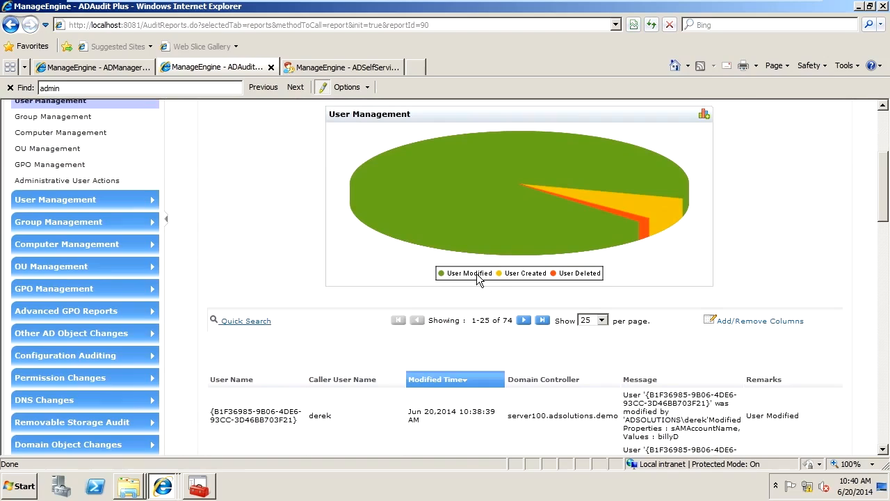
mouse_move(591, 278)
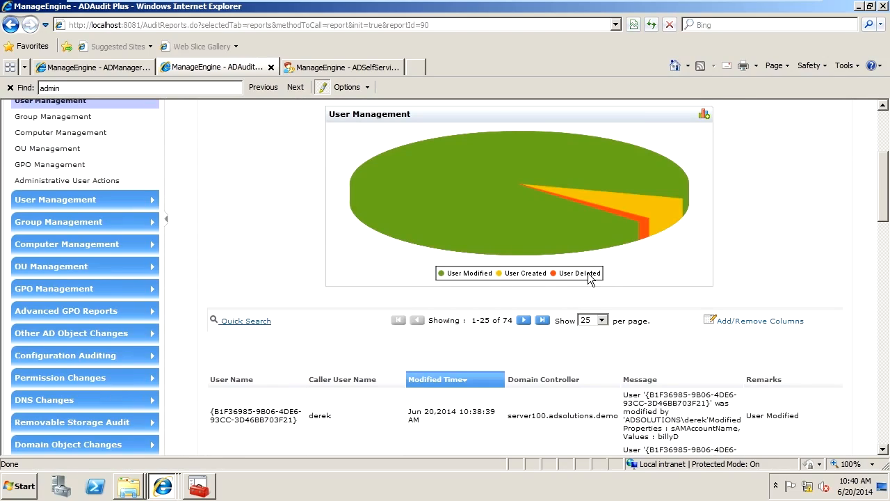
mouse_move(669, 175)
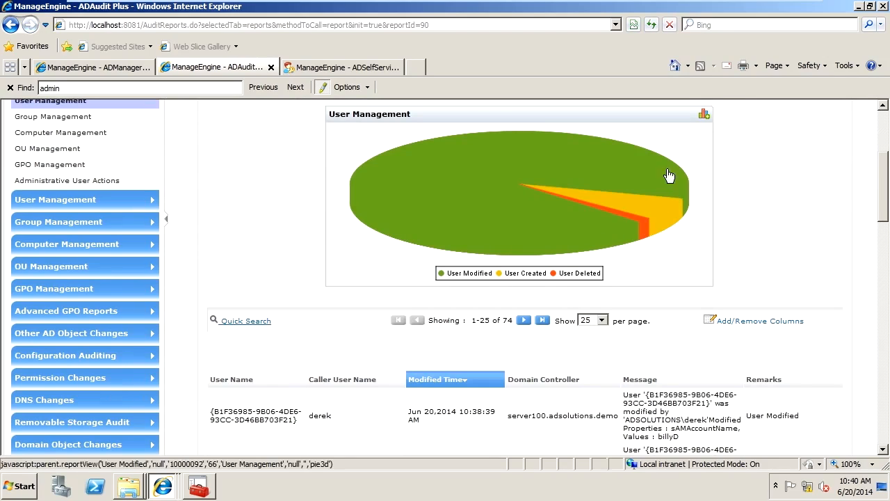
mouse_move(609, 244)
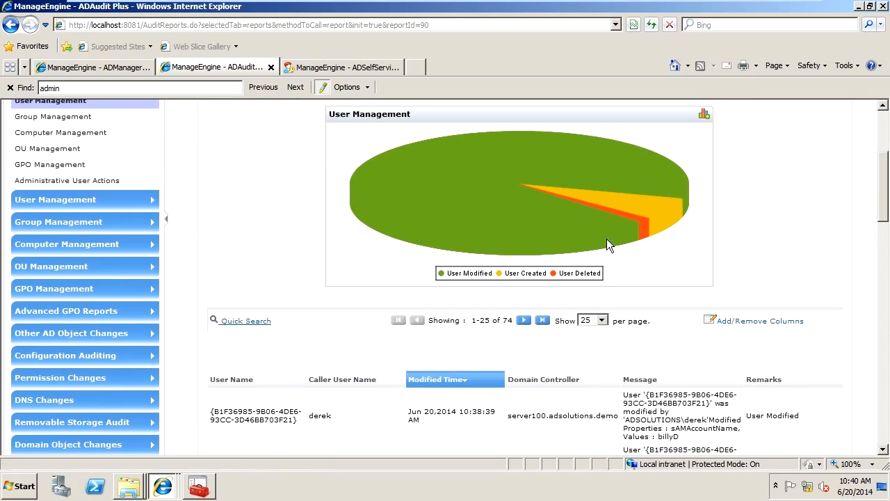
mouse_move(636, 230)
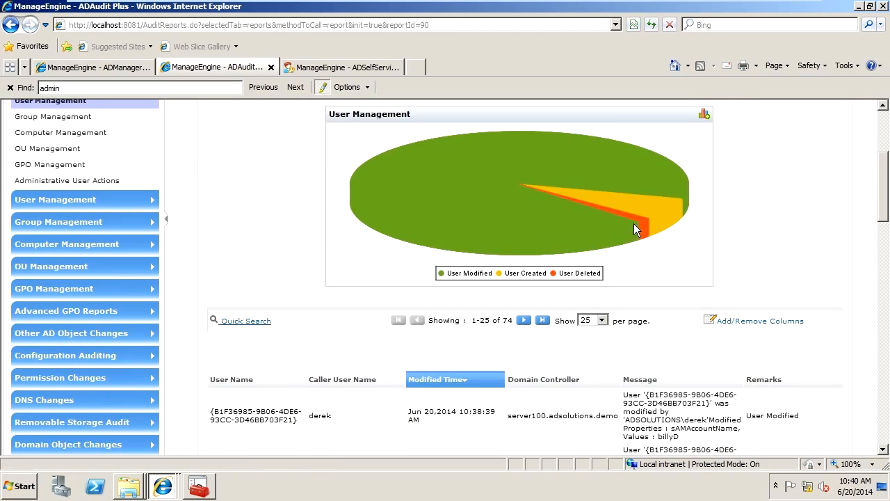
mouse_move(643, 231)
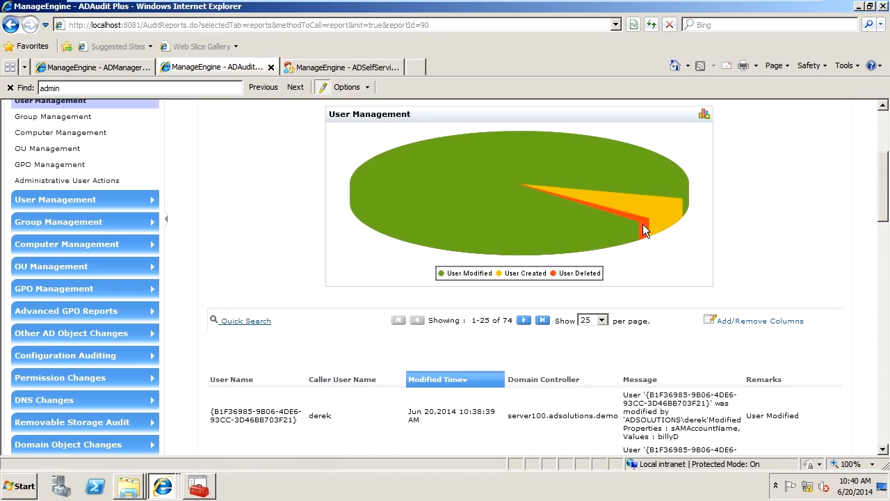
mouse_move(647, 237)
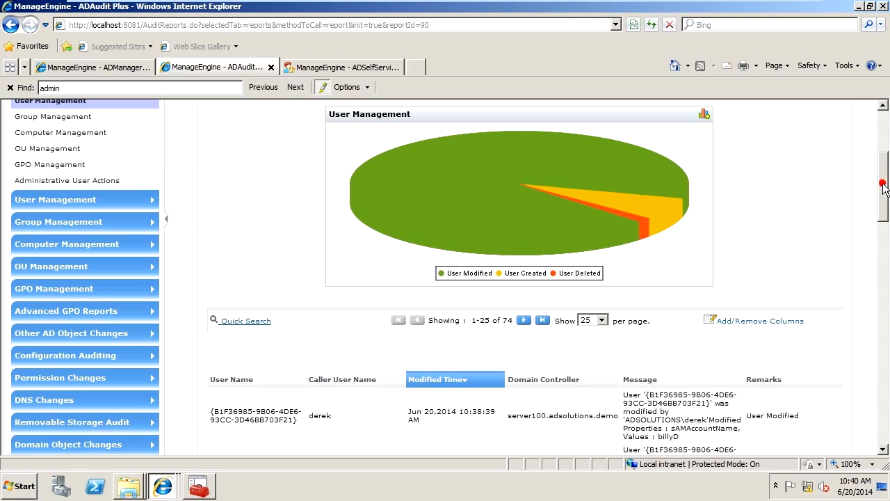
mouse_move(883, 187)
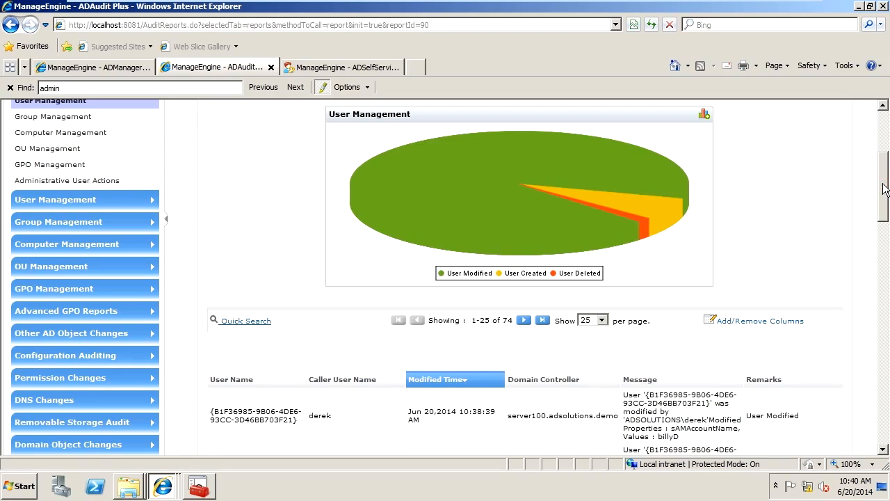
scroll(down, 3)
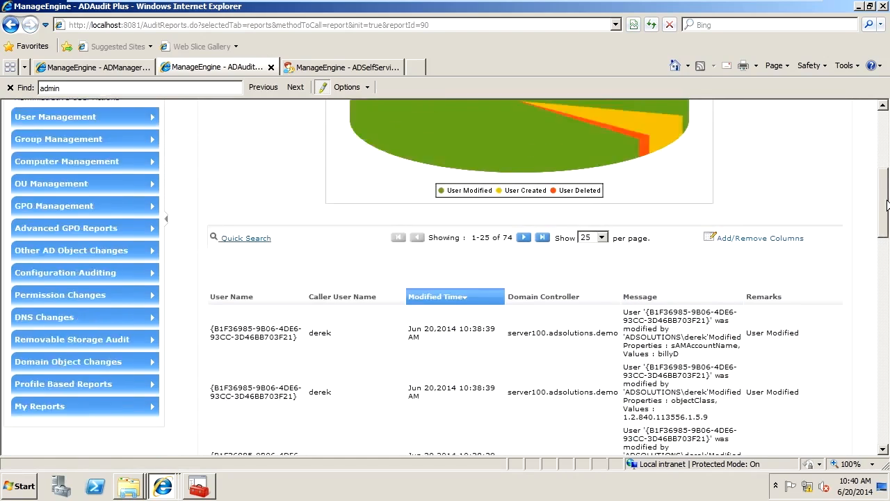
scroll(down, 3)
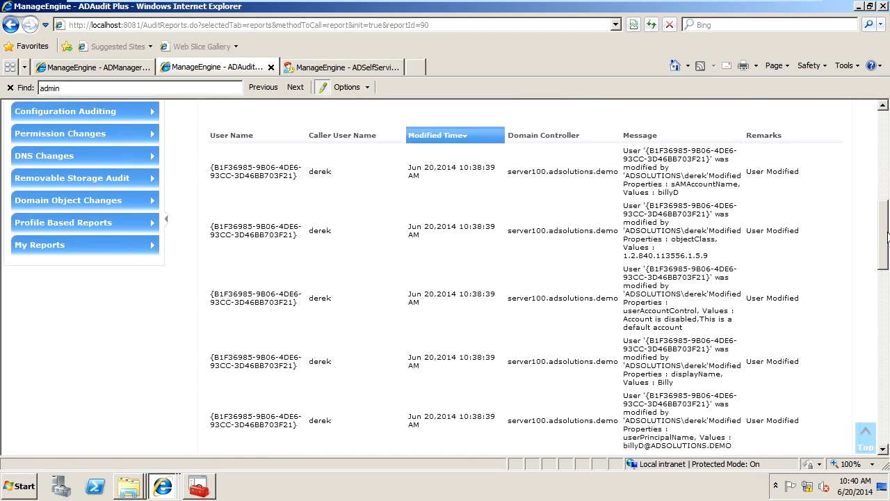